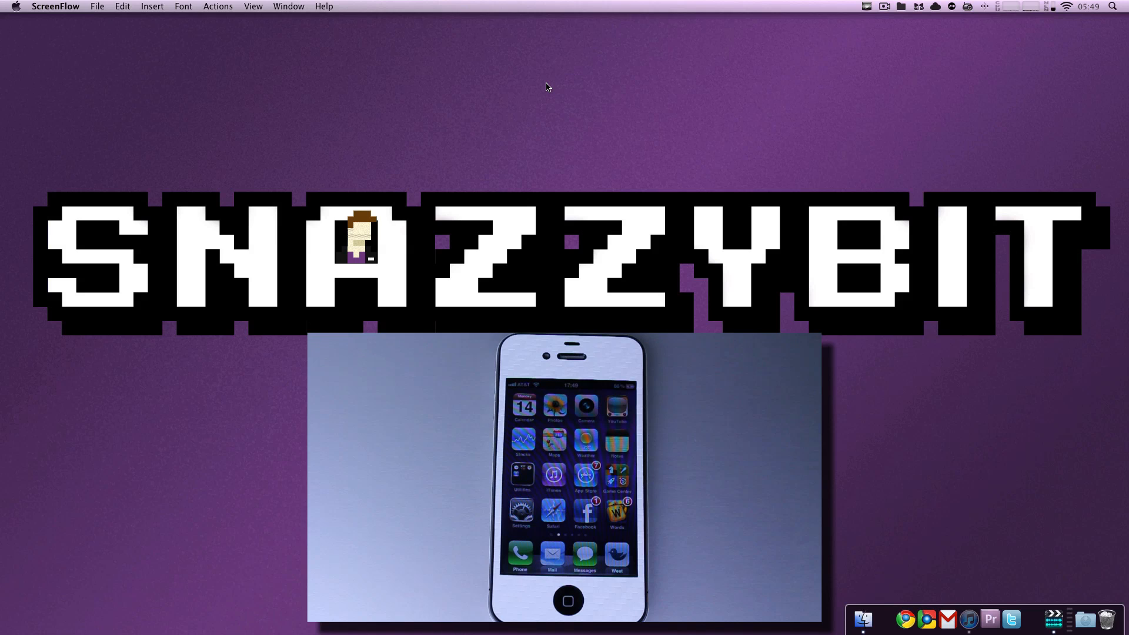
mouse_move(974, 609)
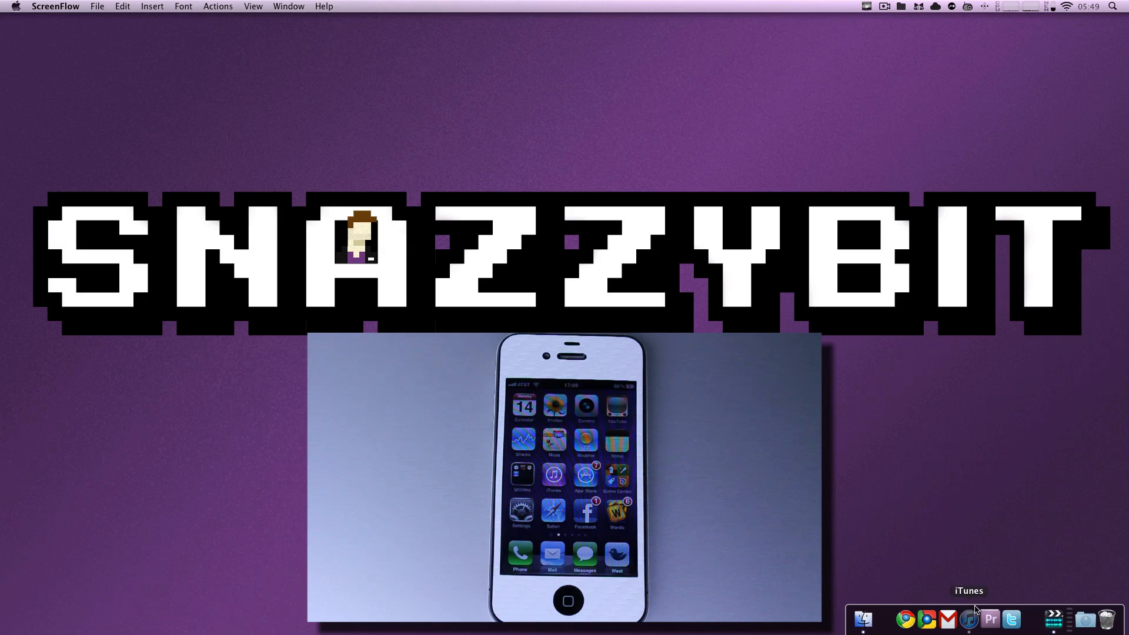
- Launch iTunes, view the recovery-mode iPhone's Summary, and dismiss the restore warning
left_click(971, 618)
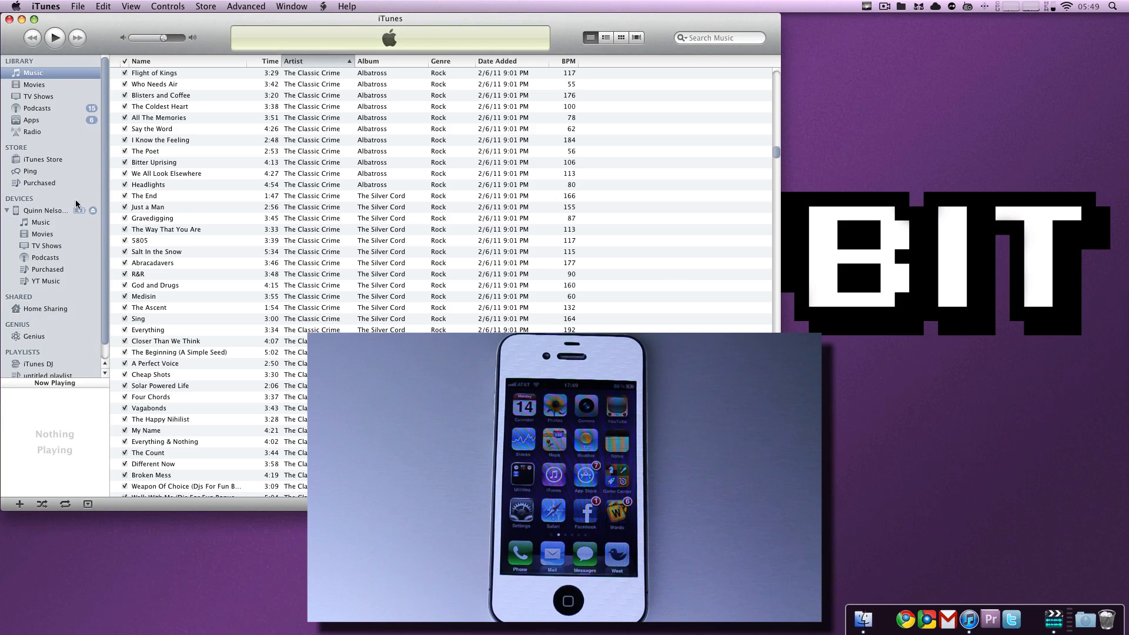
left_click(45, 210)
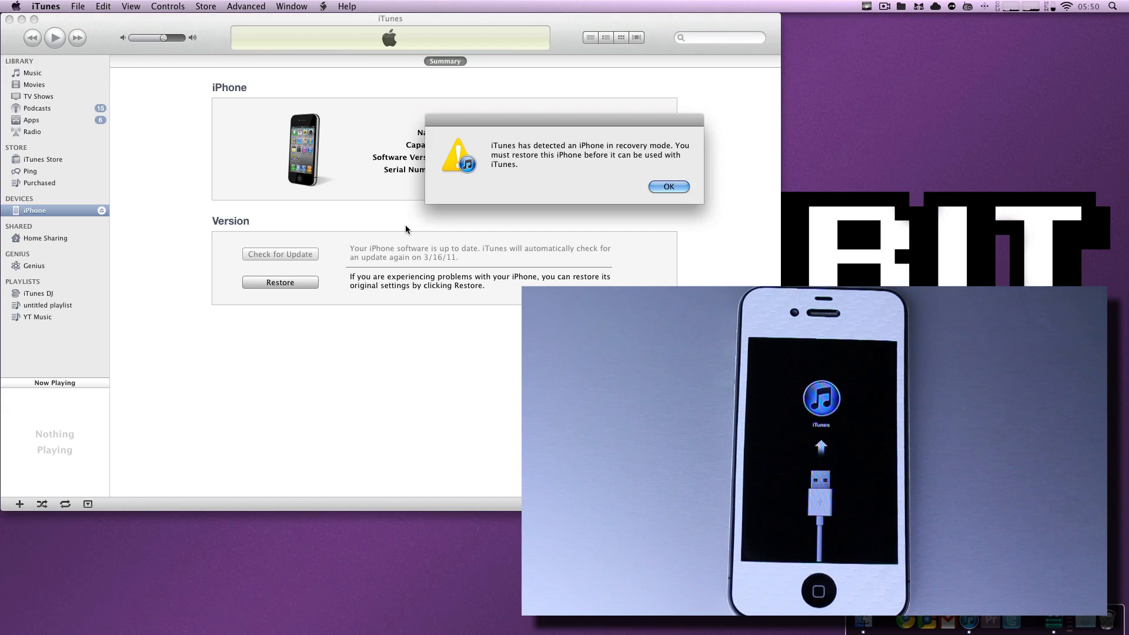
left_click(669, 186)
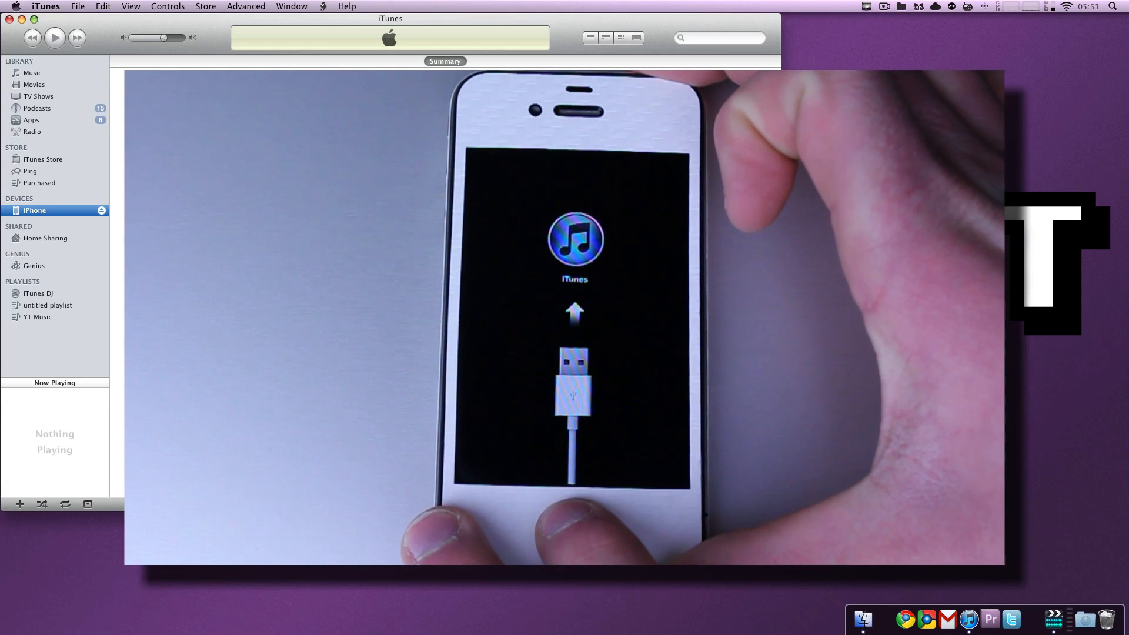
left_click(30, 72)
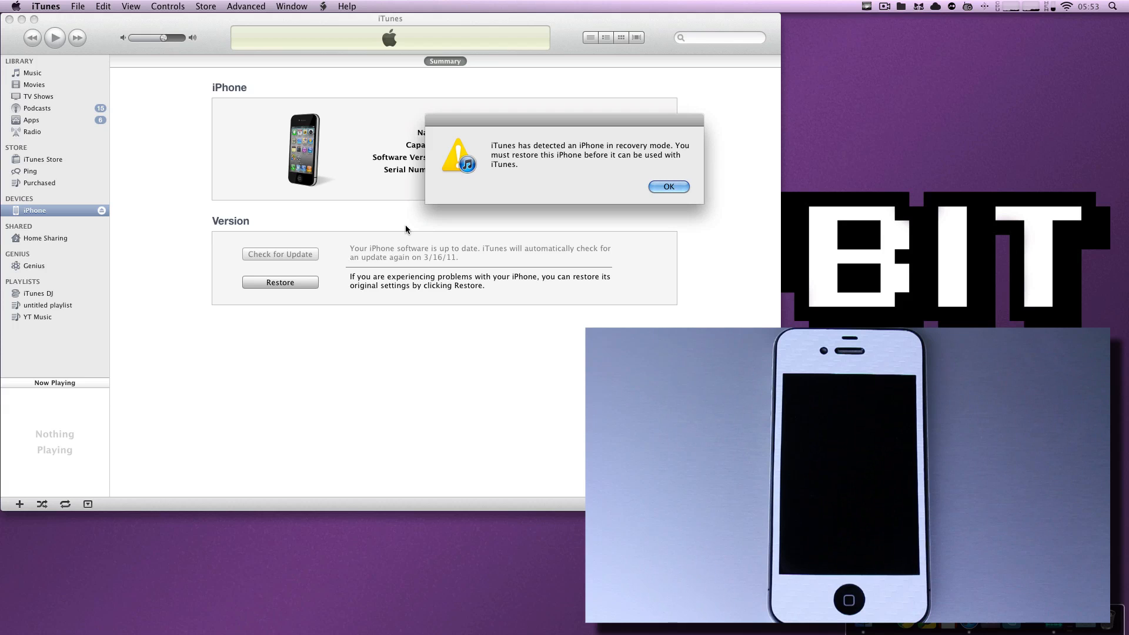
- Acknowledge the recovery mode restore alert with OK
left_click(668, 186)
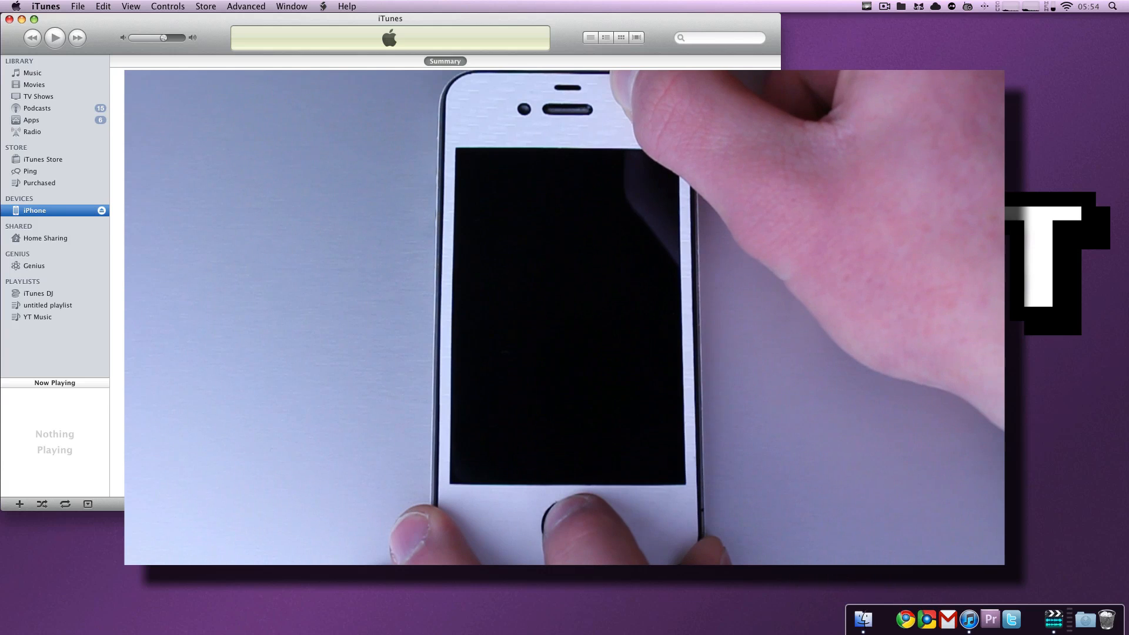
- Select Music under Library to leave the iPhone Summary
left_click(28, 73)
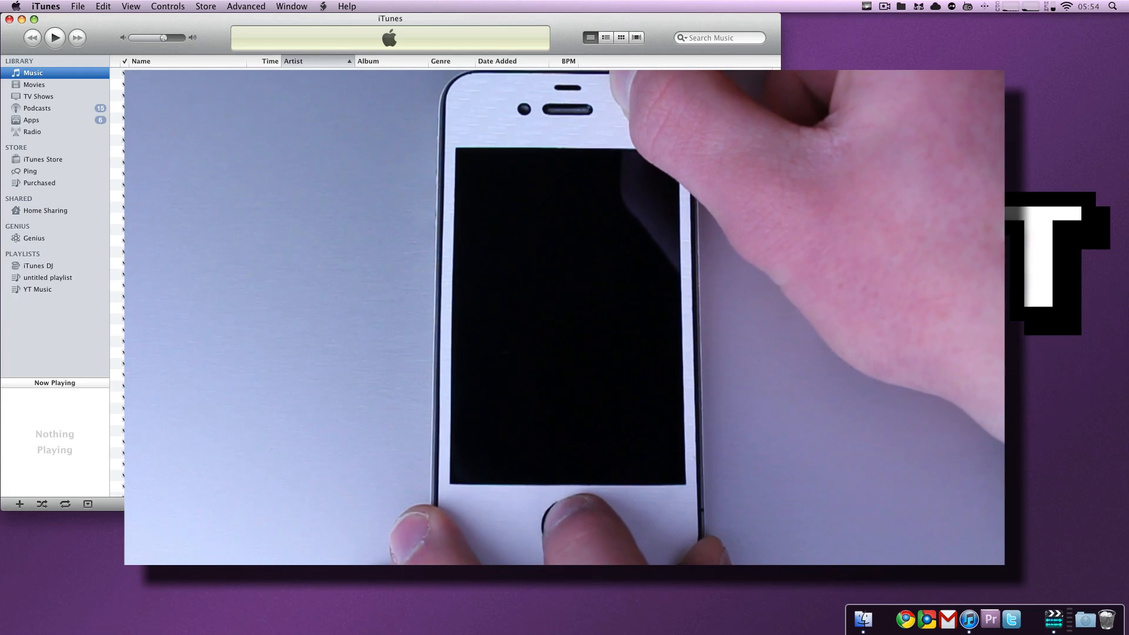